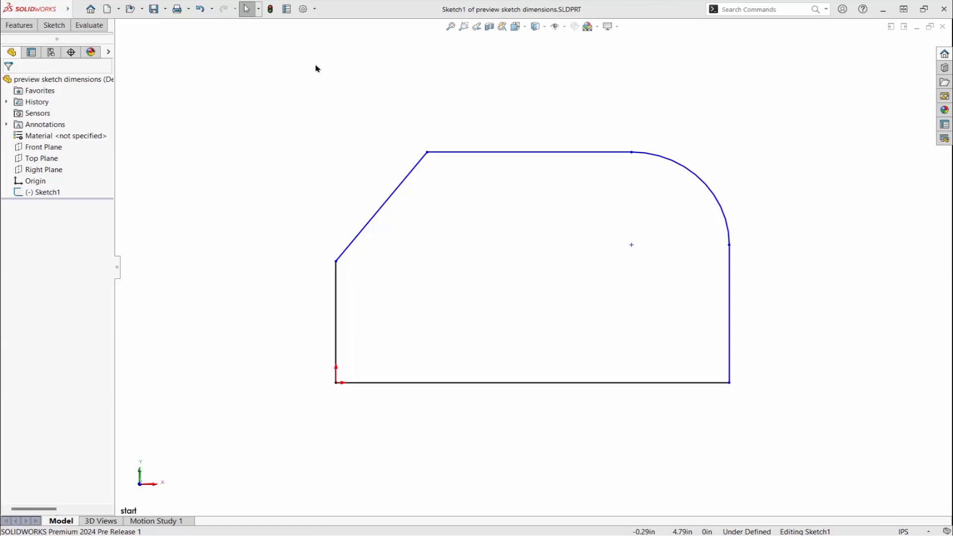
- Turn on 'Preview sketch dimension when selected' in the Sketch system options
click(302, 9)
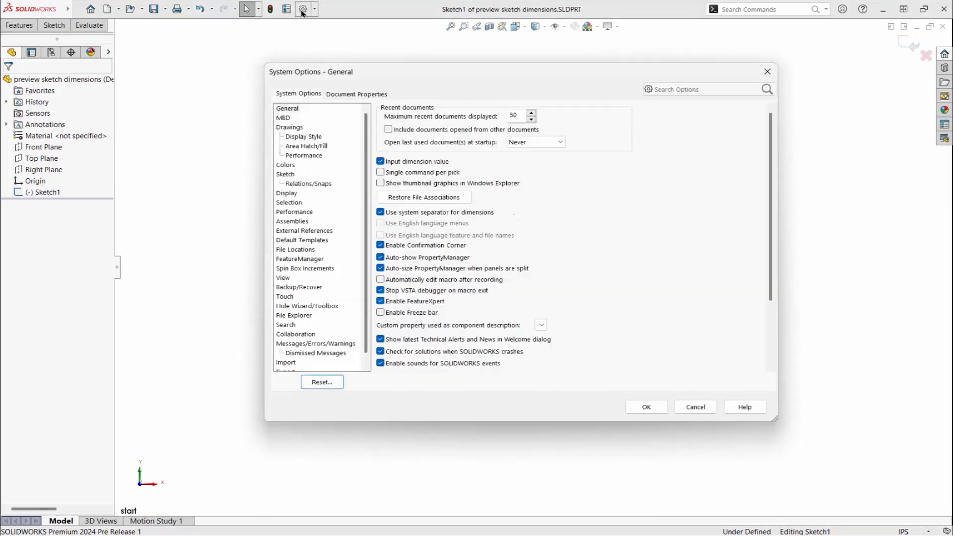
click(284, 173)
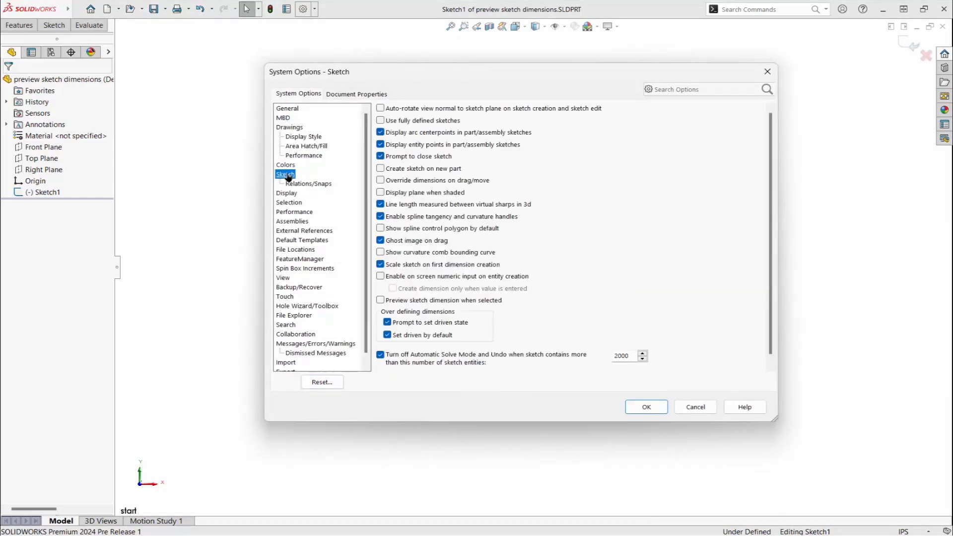
click(379, 300)
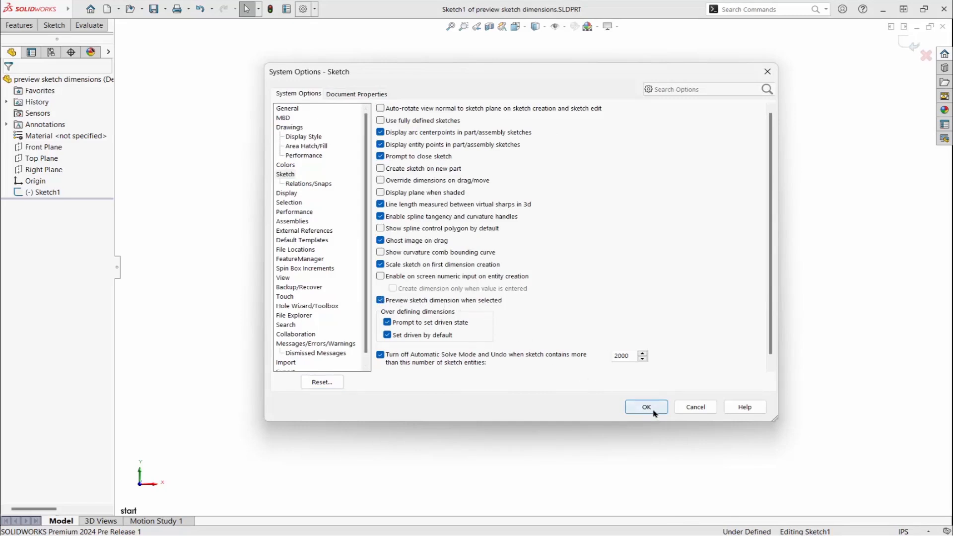
click(645, 406)
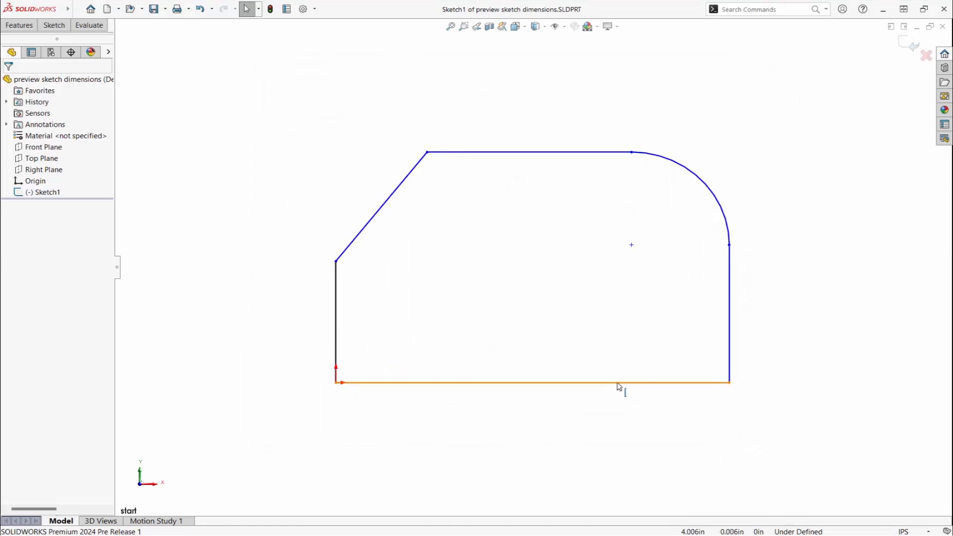
- Select the bottom line to show its 5.610 preview dimension, clear, then reselect
click(532, 381)
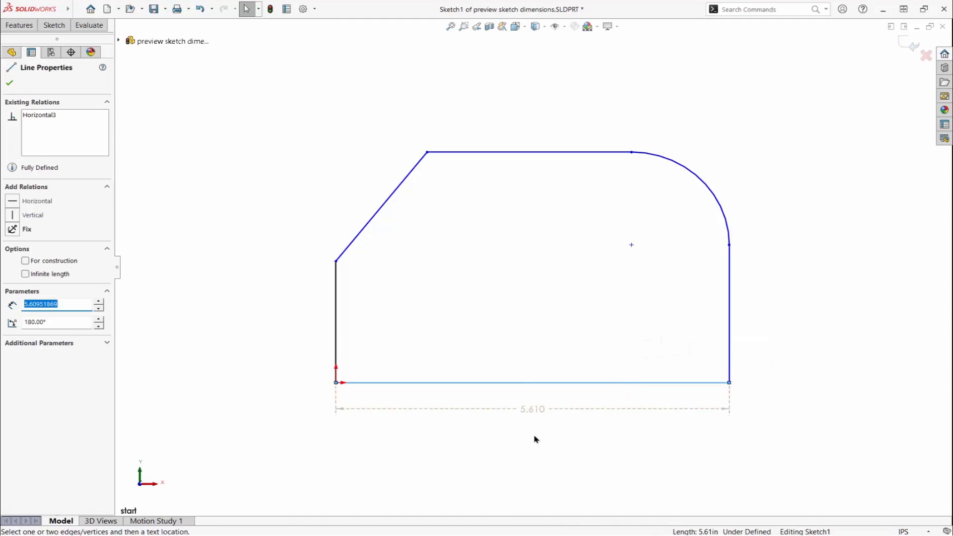
mouse_move(533, 409)
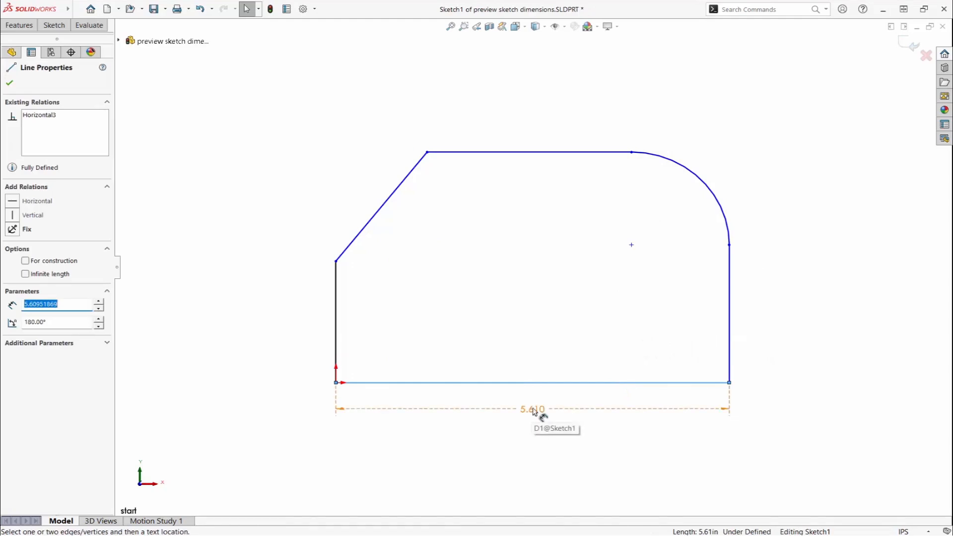
mouse_move(465, 448)
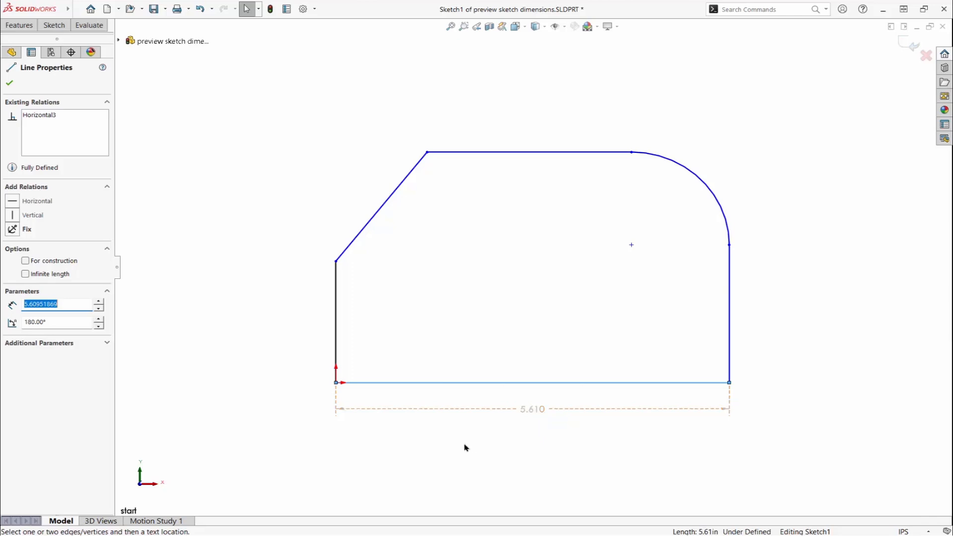
click(9, 83)
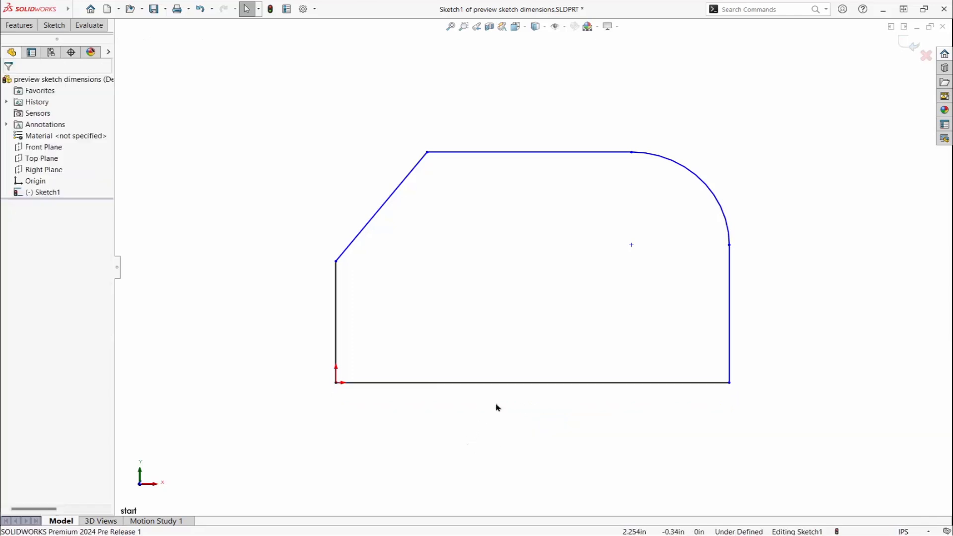
click(531, 382)
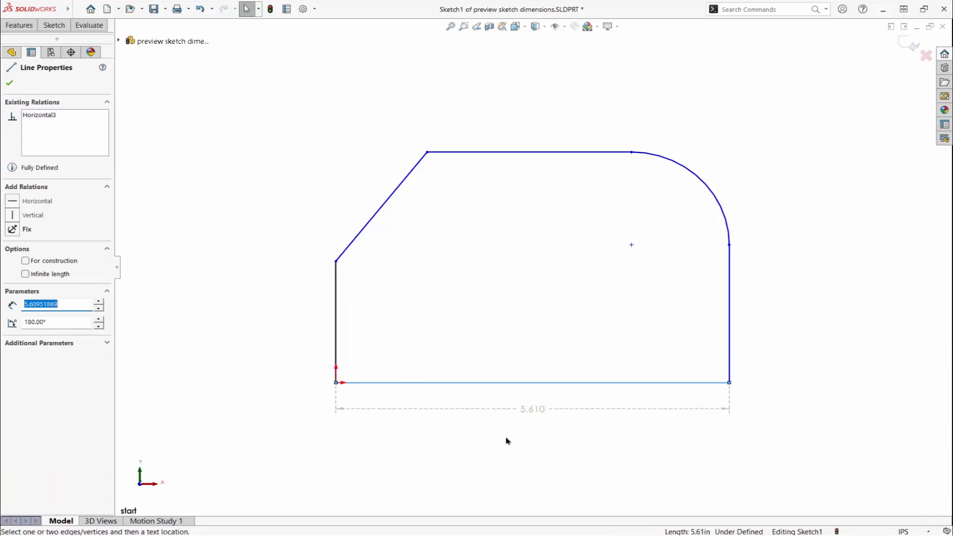
- Change the 'Dimensions, Preview' color to black in the Colors options
click(303, 8)
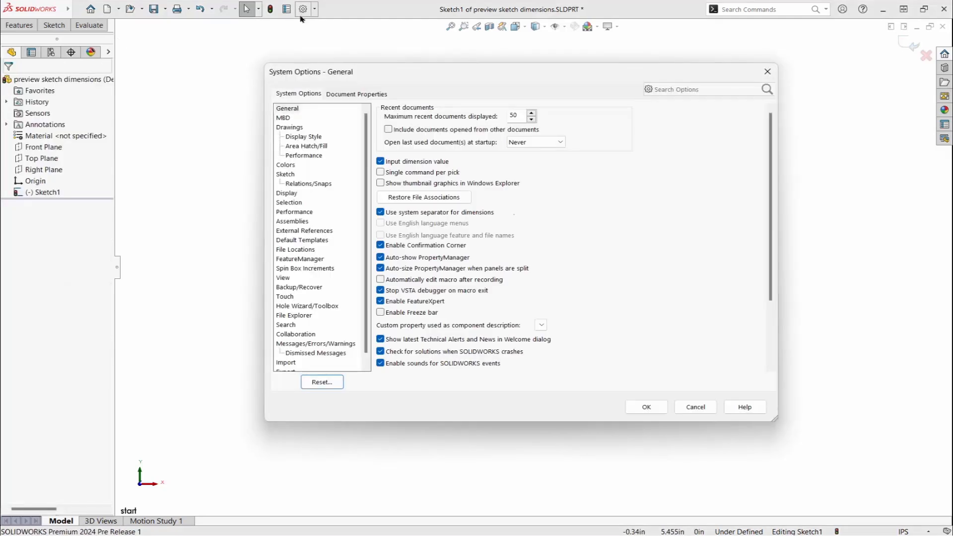
click(286, 165)
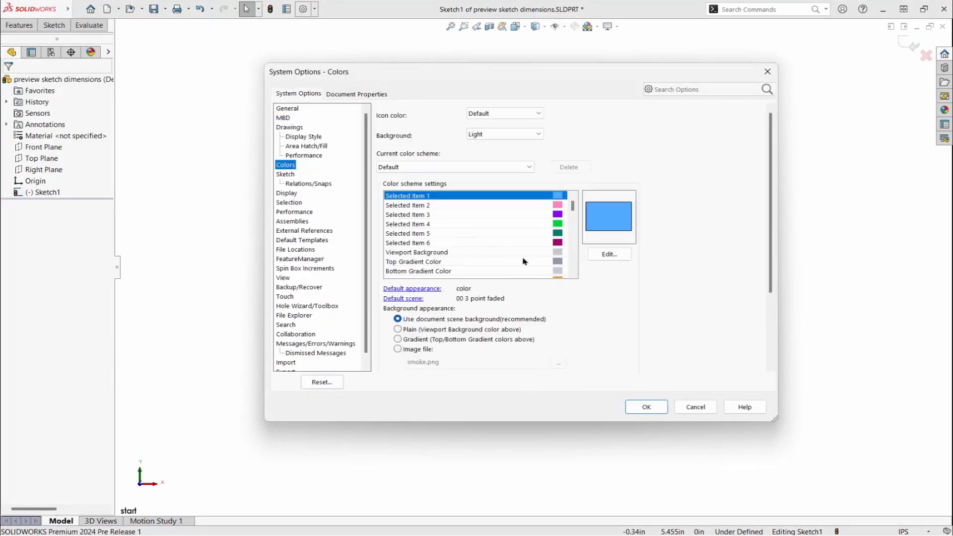
scroll(down, 3)
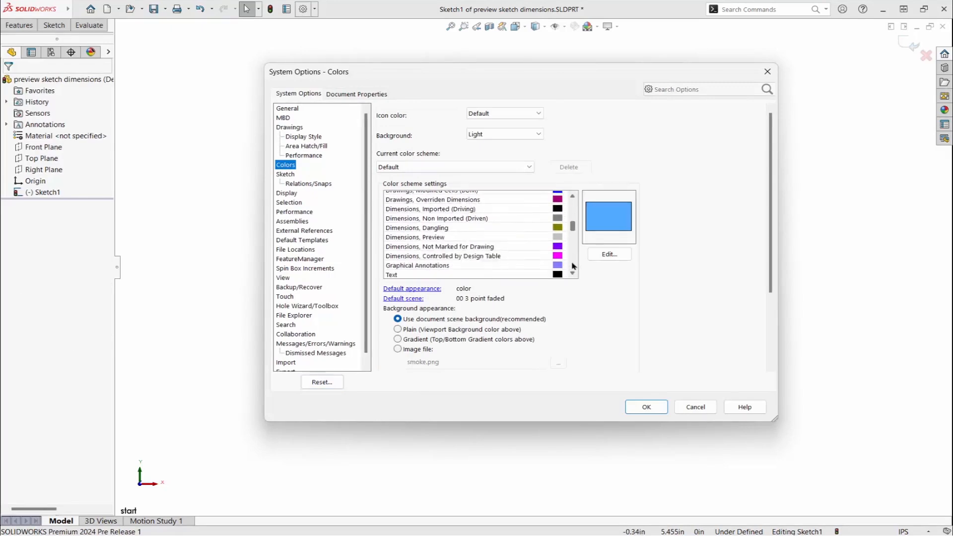
click(426, 214)
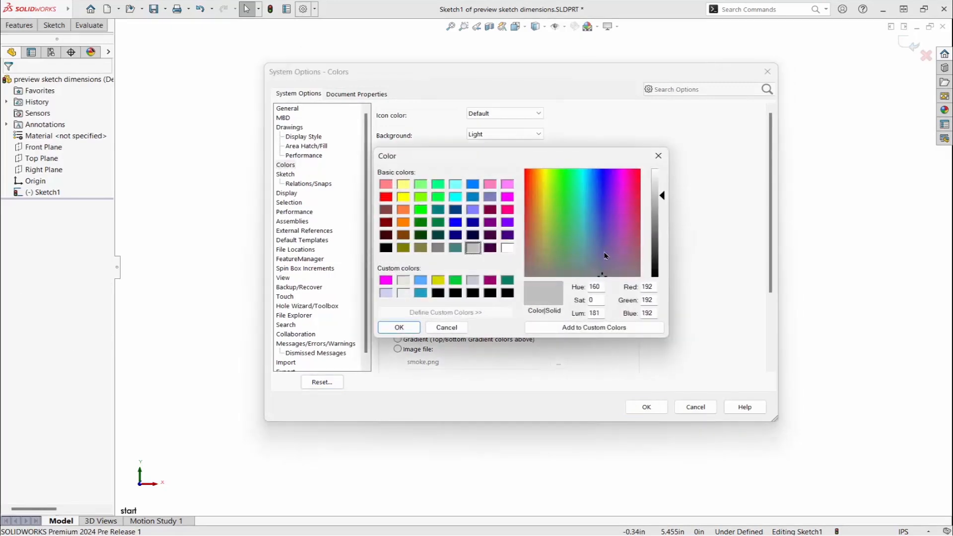
click(385, 247)
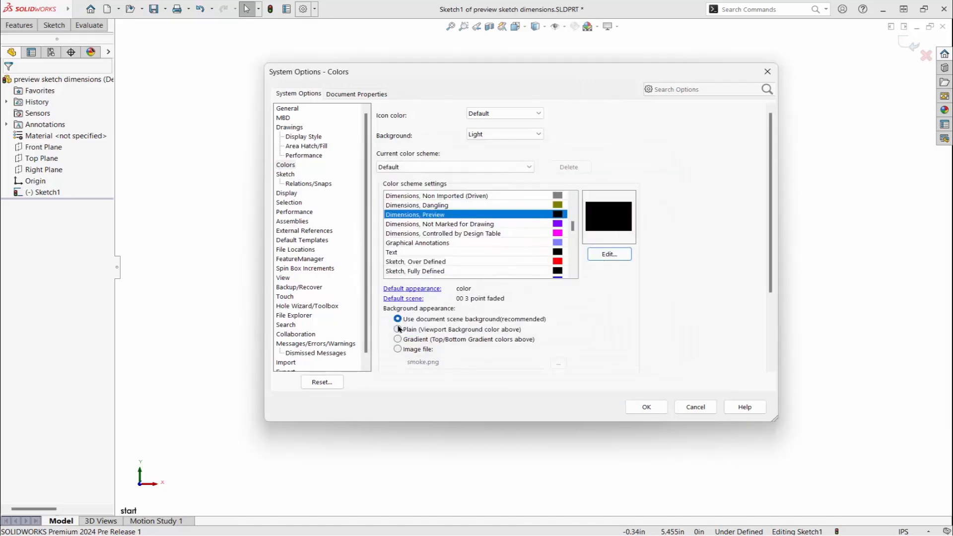
mouse_move(645, 406)
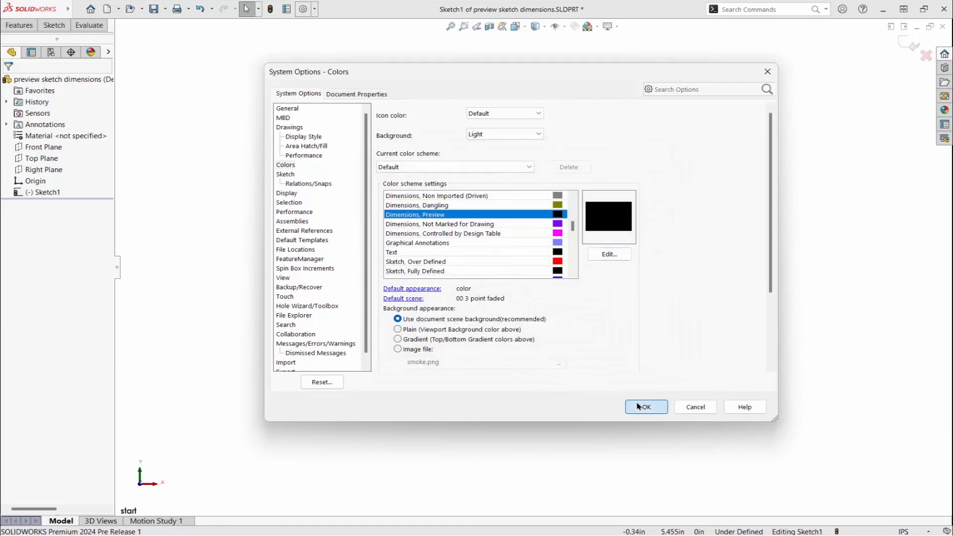
click(645, 407)
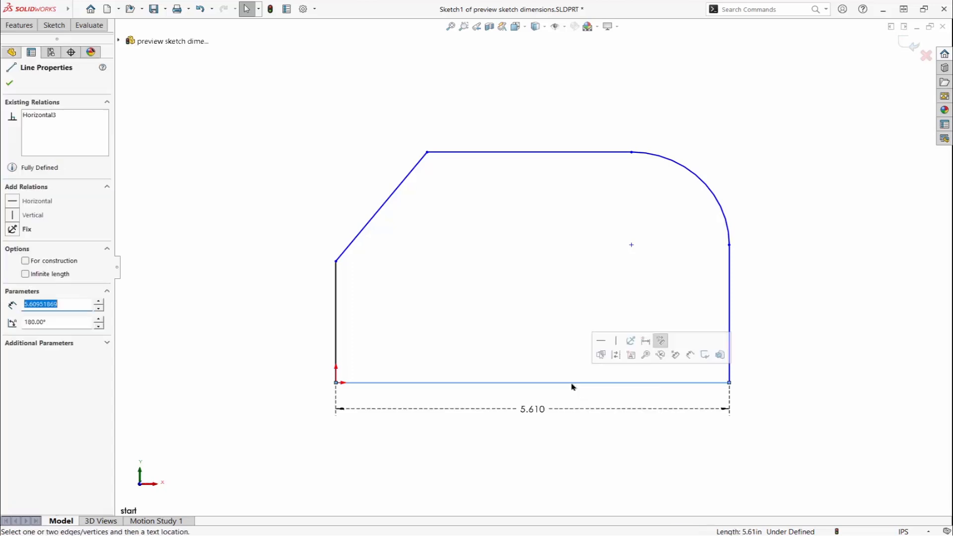
- Dimension the bottom width 6.000, slanted edge 40°, and arc radius R1.500
click(532, 408)
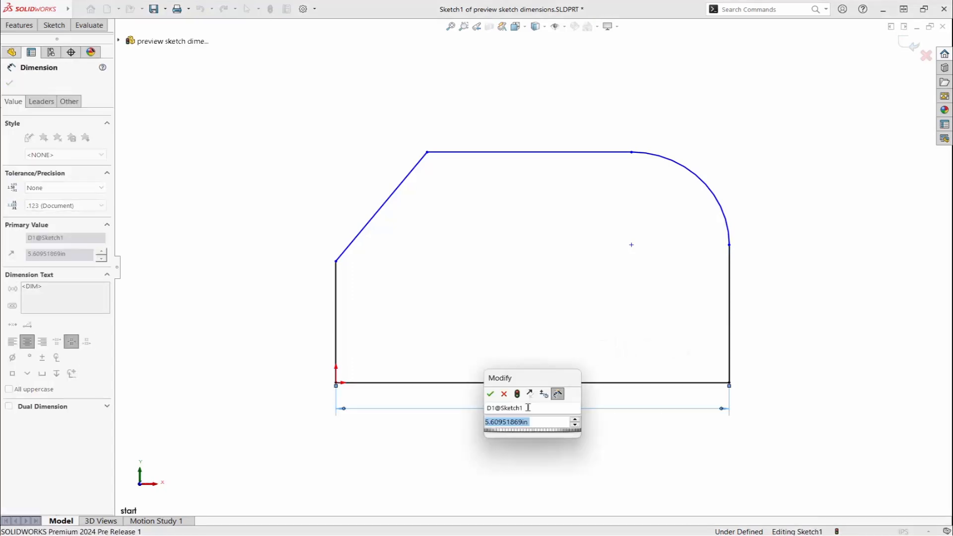
click(490, 394)
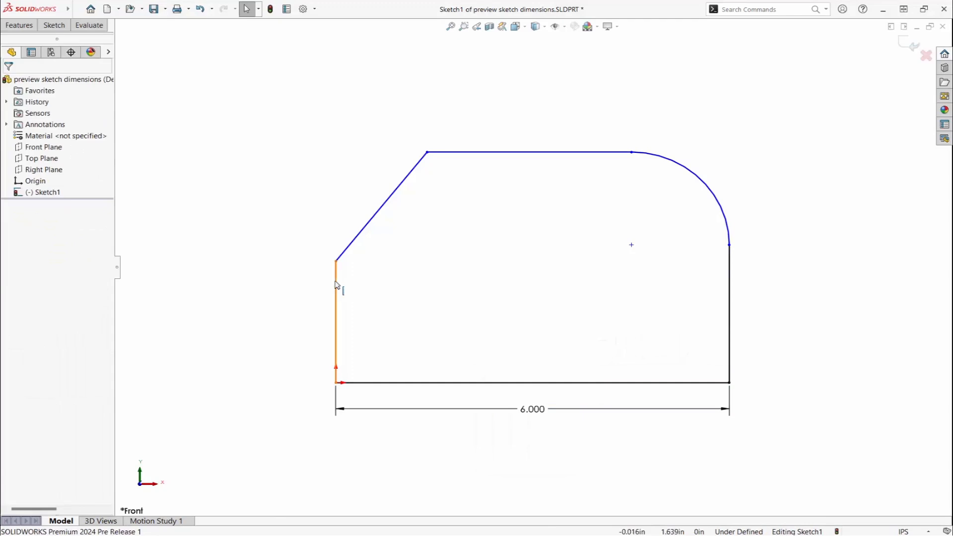
click(335, 316)
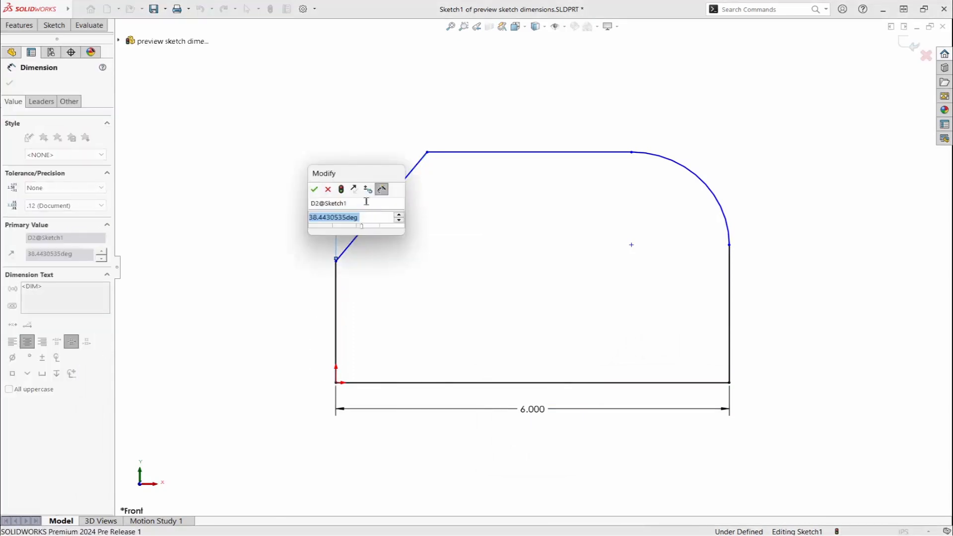
text(40)
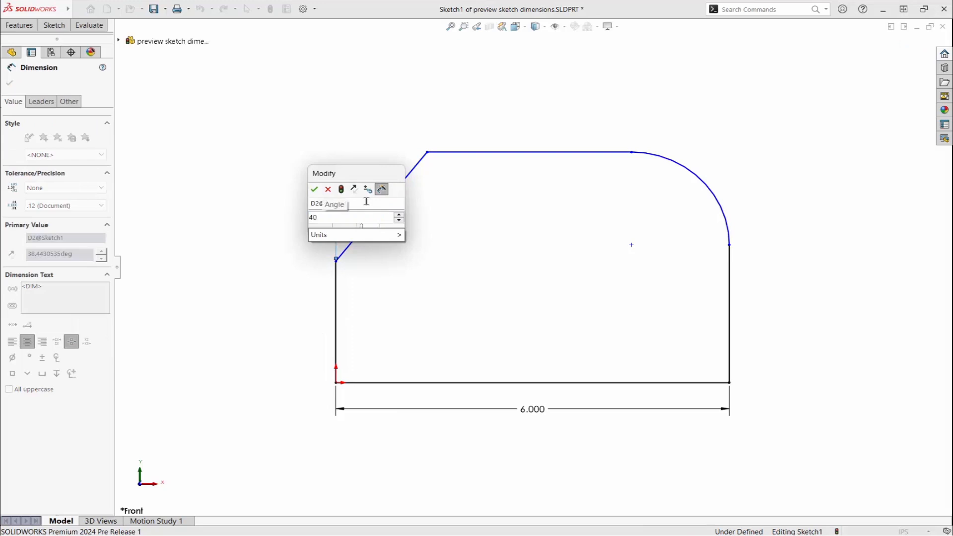
click(314, 189)
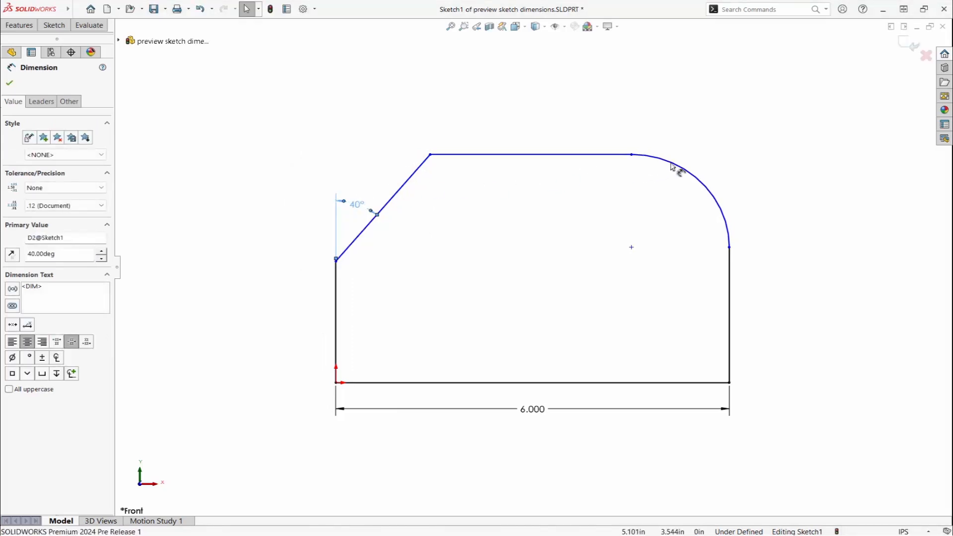
click(680, 170)
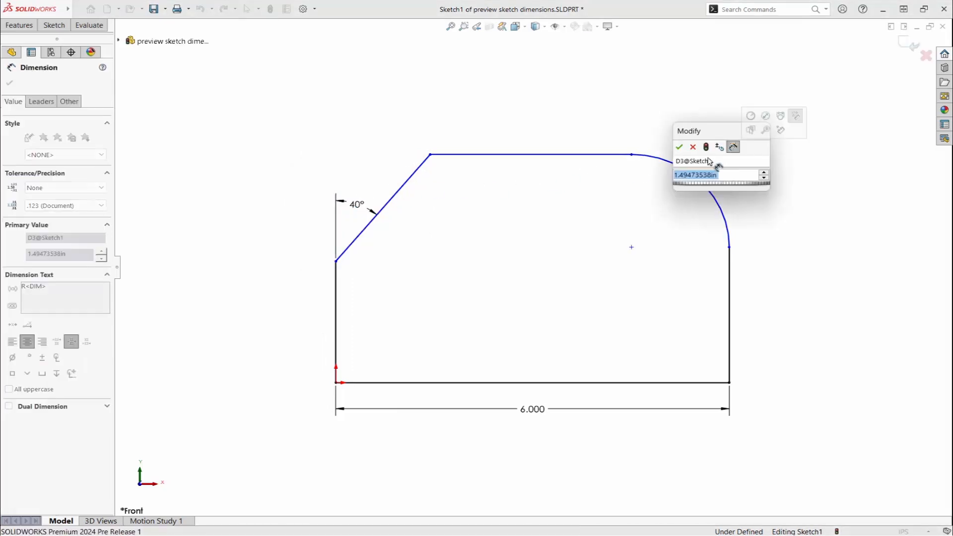
click(679, 147)
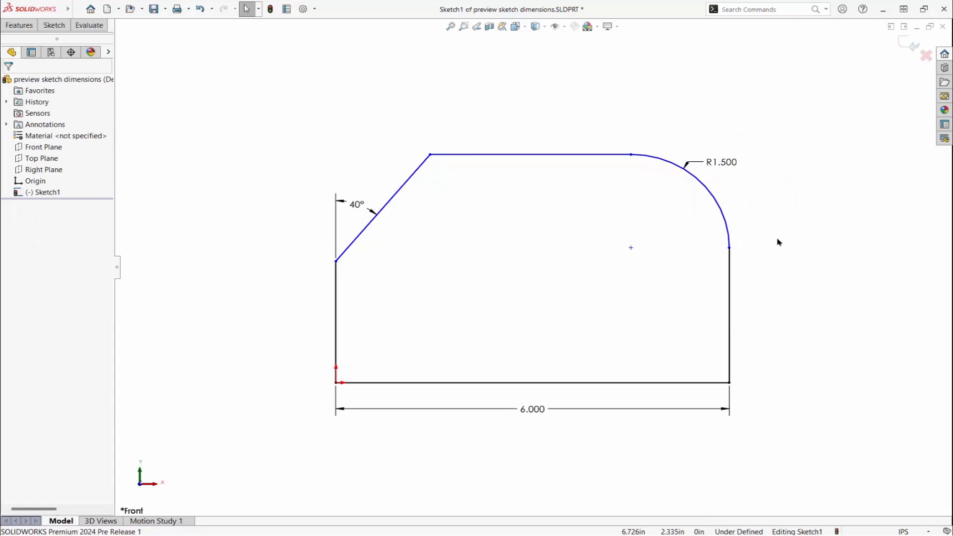
- Add an Equal relation between the left and right vertical side lines
click(336, 319)
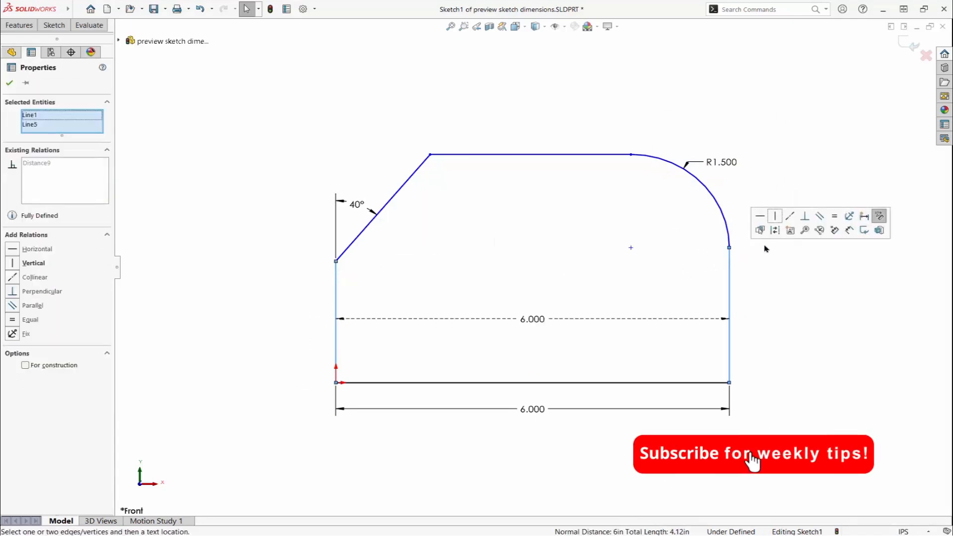
click(29, 319)
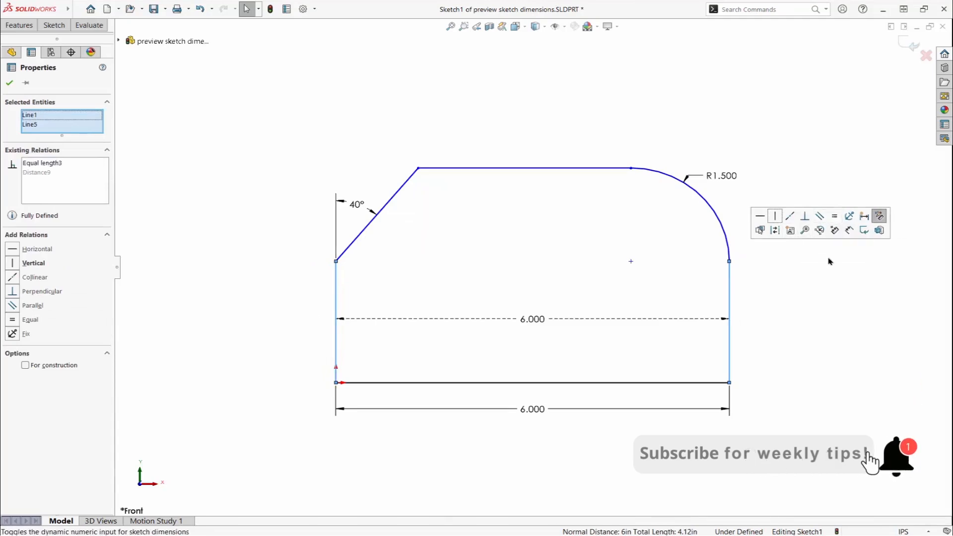